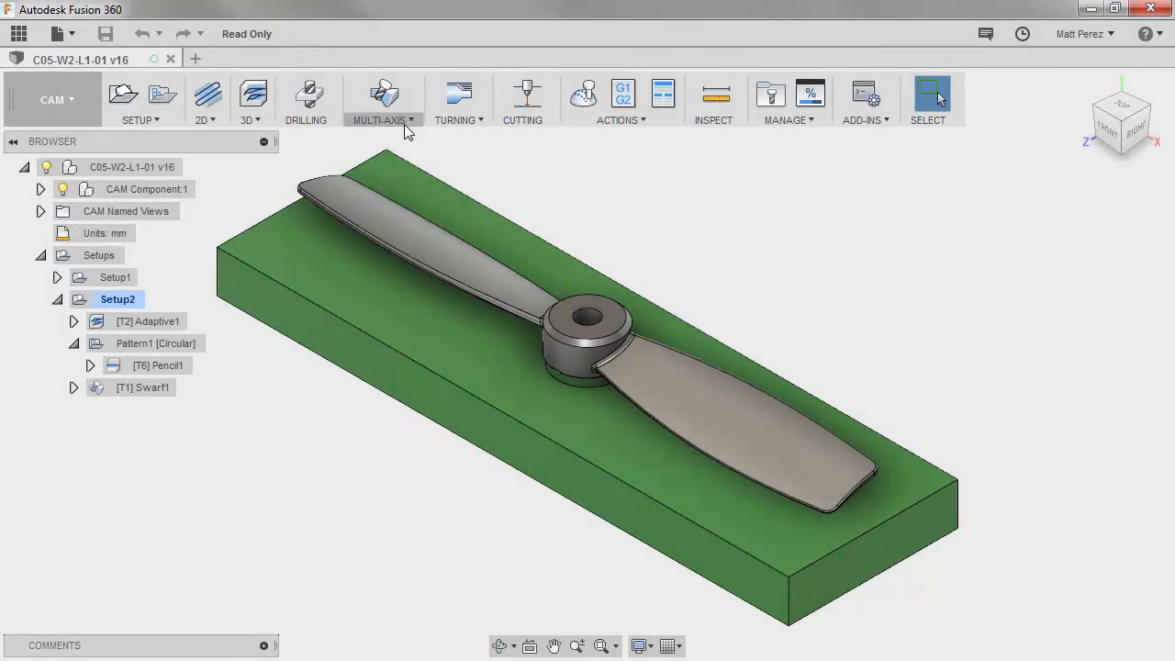
# Start a Multi-Axis Contour operation in Setup2 and browse the local tool library for its cutter.
pyautogui.click(382, 101)
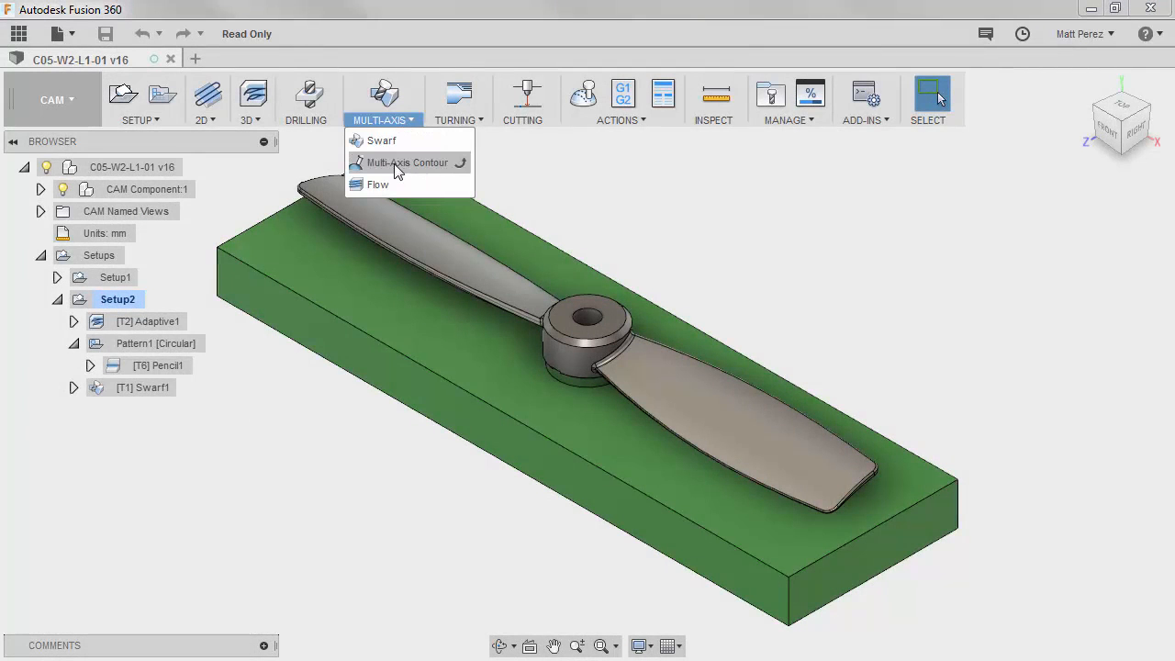
pyautogui.click(408, 162)
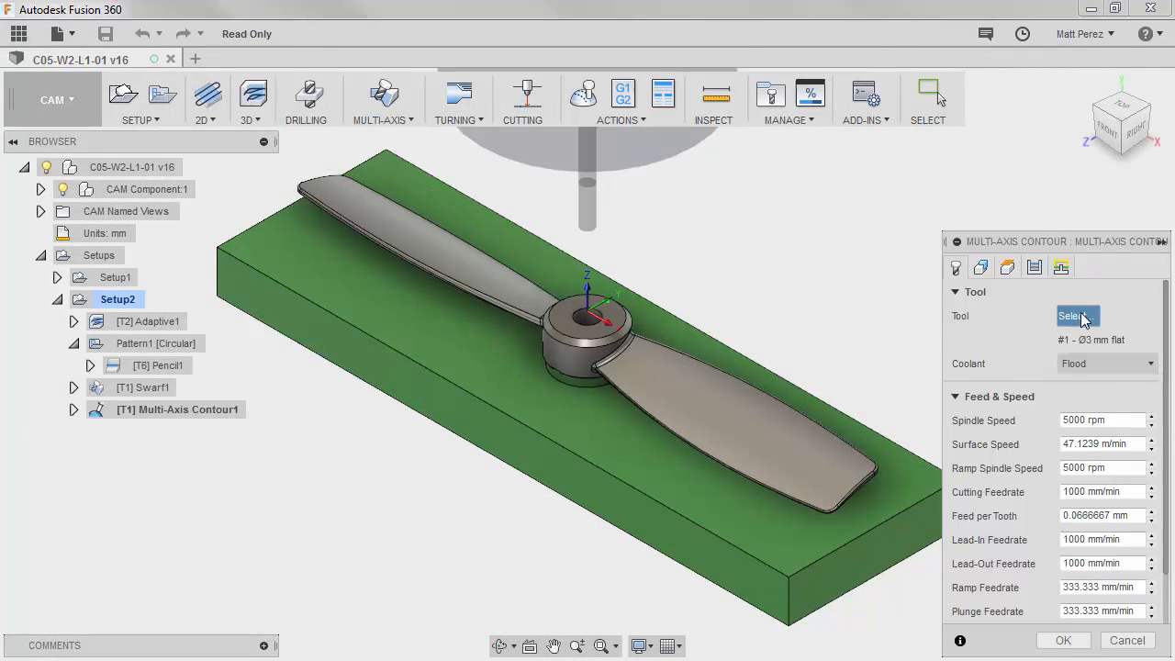
pyautogui.click(1074, 315)
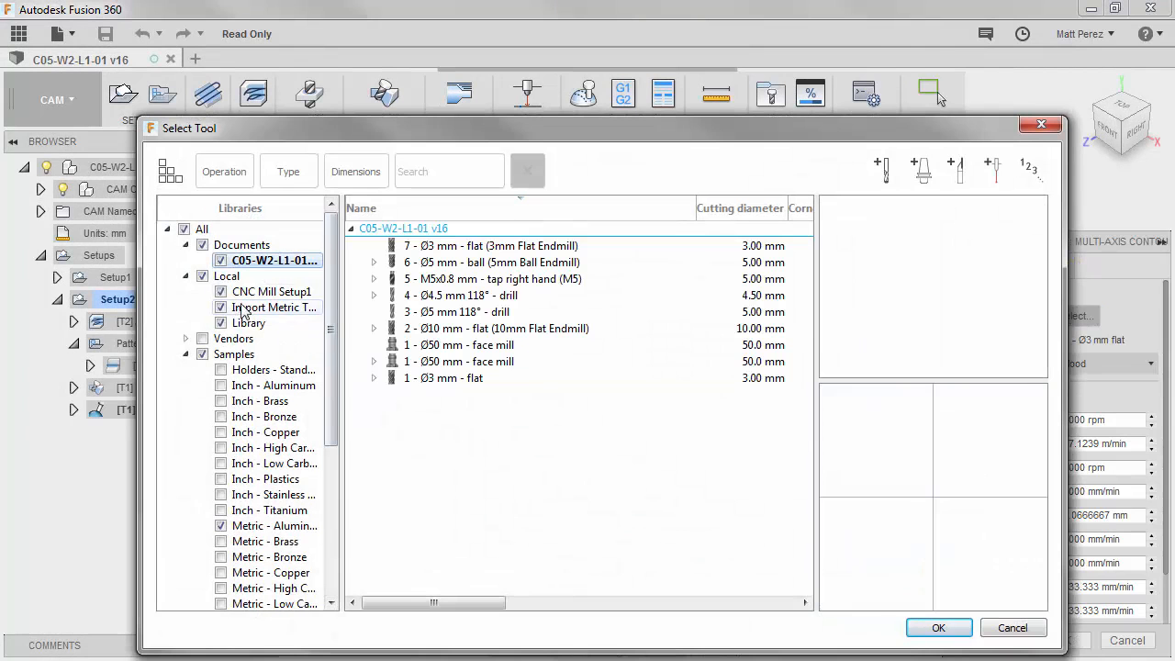
pyautogui.click(248, 323)
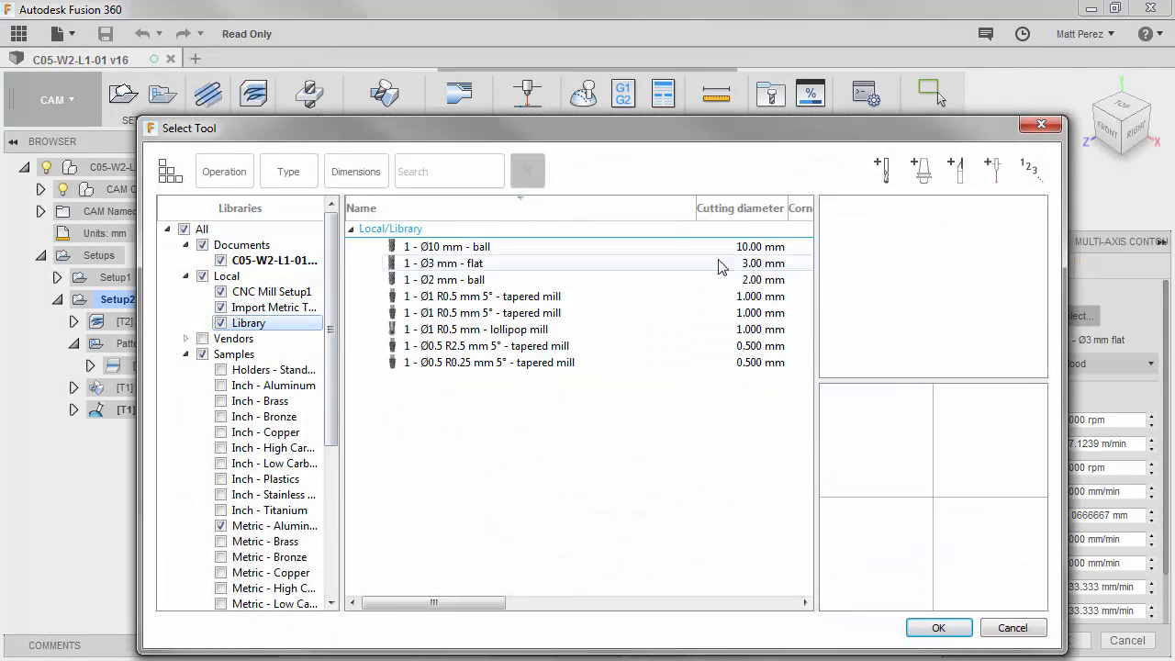
# Convert the 10 mm ball mill to a tapered mill with body length 30 and overall length 40 mm.
pyautogui.doubleClick(448, 246)
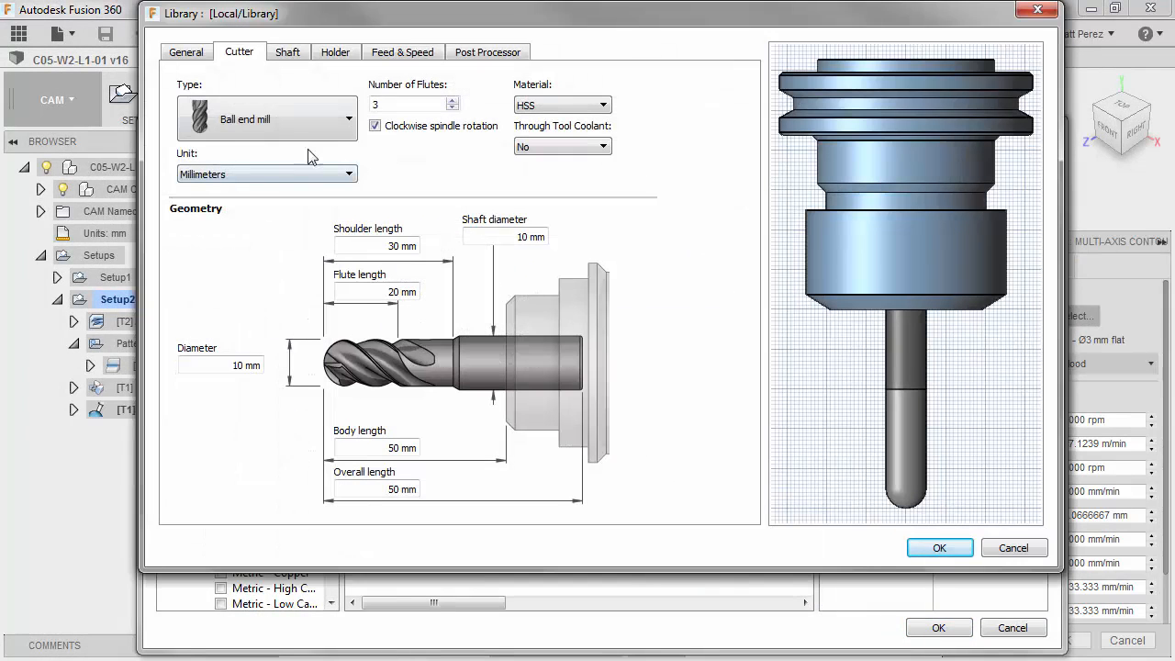
pyautogui.click(347, 118)
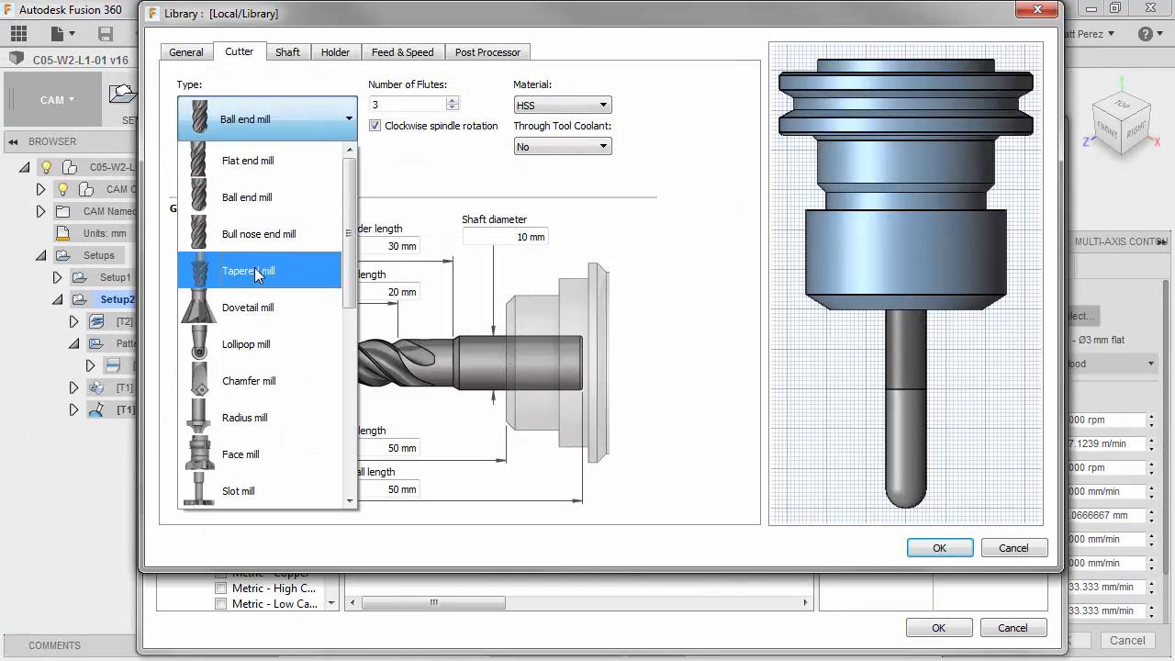
pyautogui.click(248, 272)
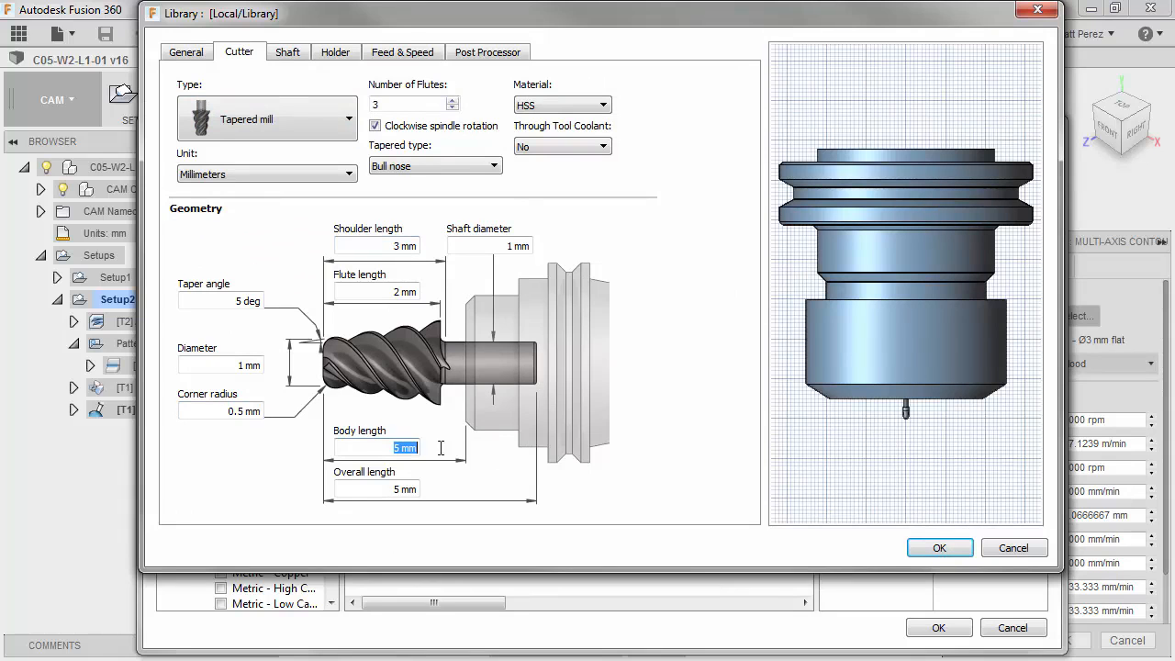
pyautogui.write('30')
pyautogui.click(376, 292)
pyautogui.write('10')
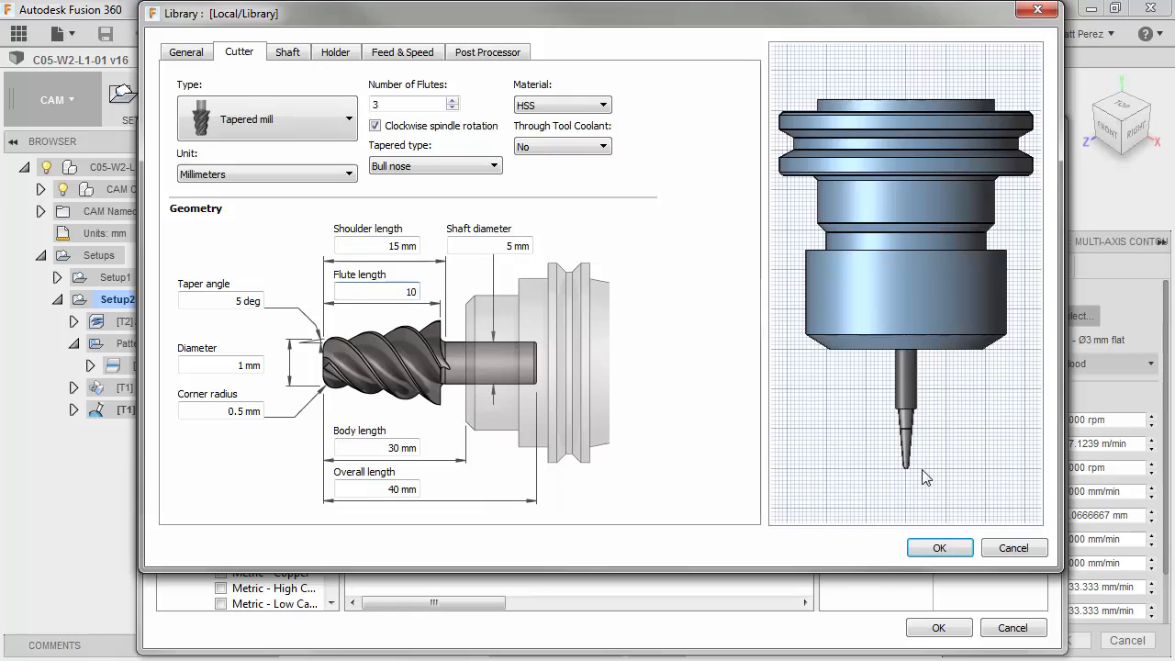
pyautogui.moveTo(909, 474)
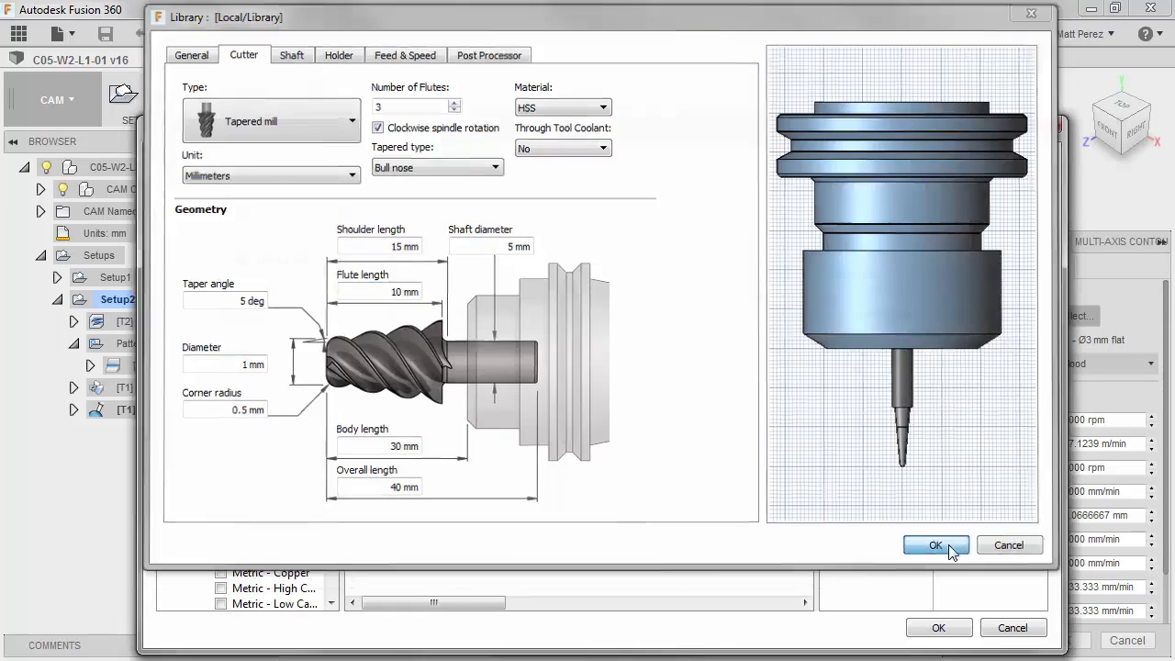
pyautogui.click(934, 543)
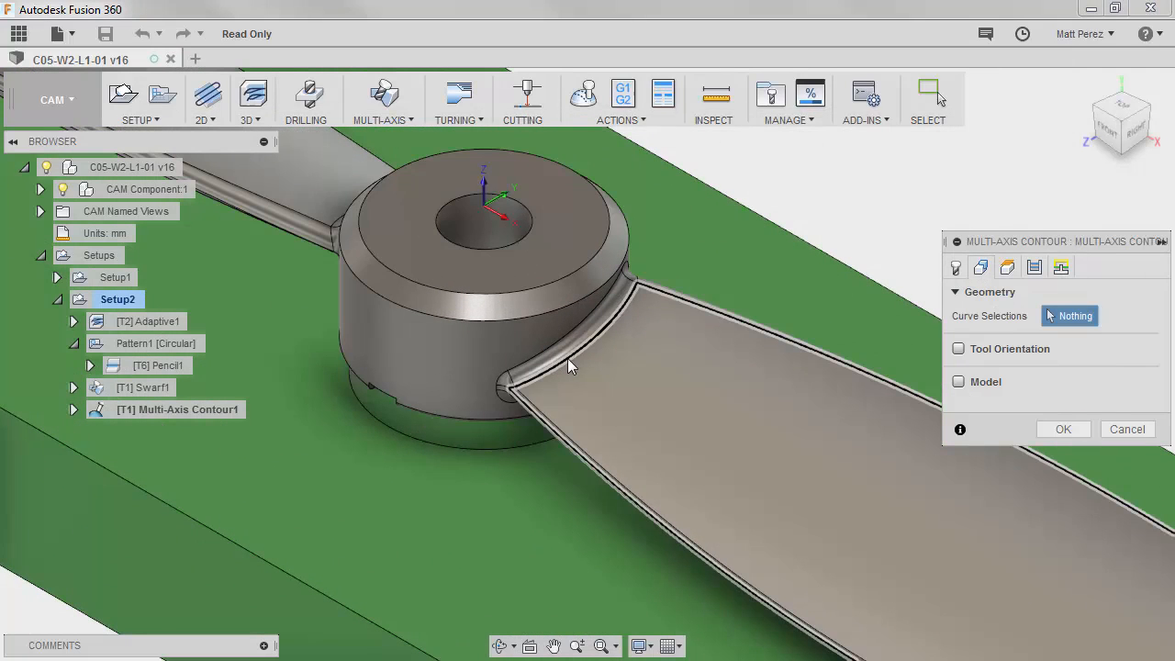
pyautogui.moveTo(633, 308)
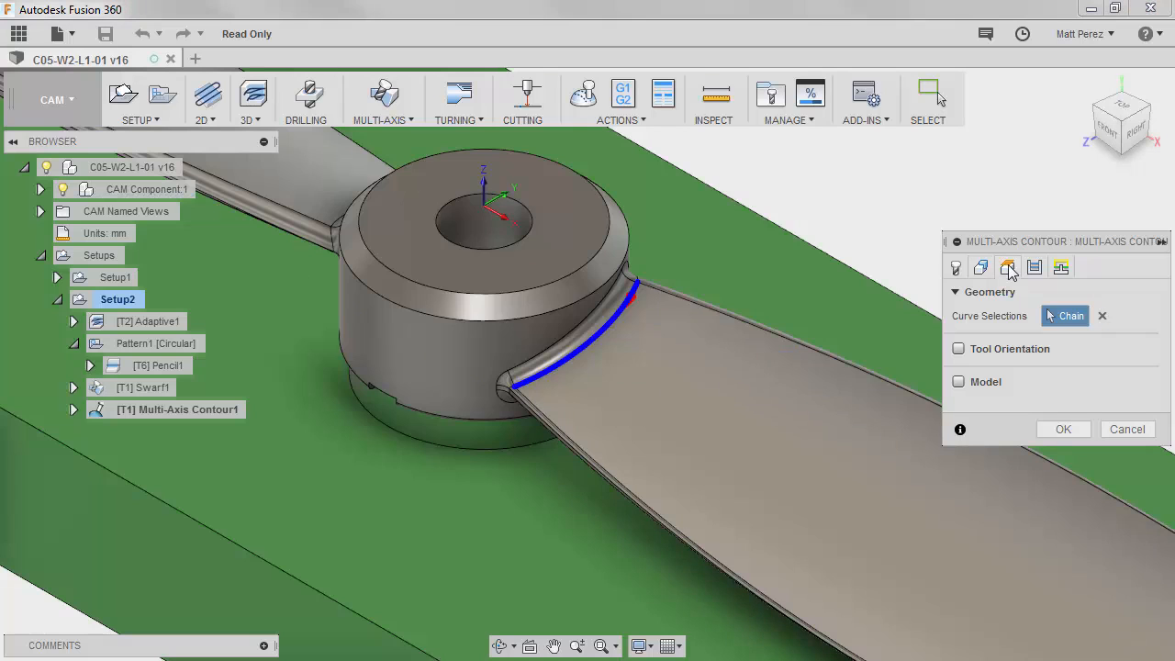
# Review the Heights settings for the hub/blade corner contour and finish the operation.
pyautogui.click(1033, 268)
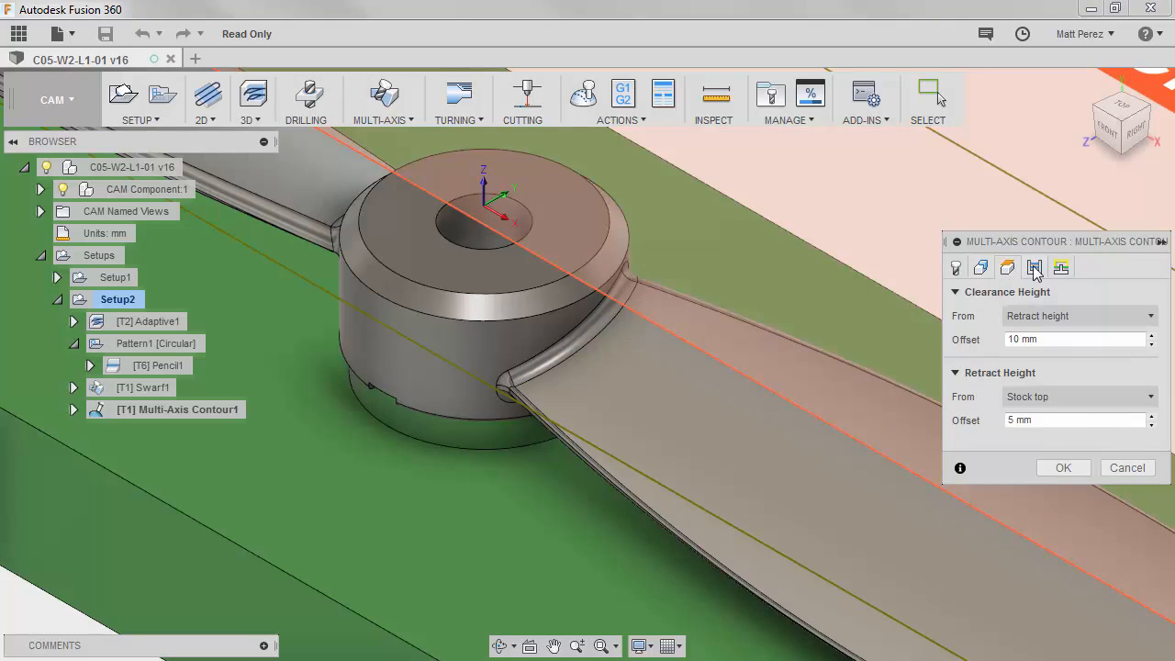
pyautogui.click(1035, 268)
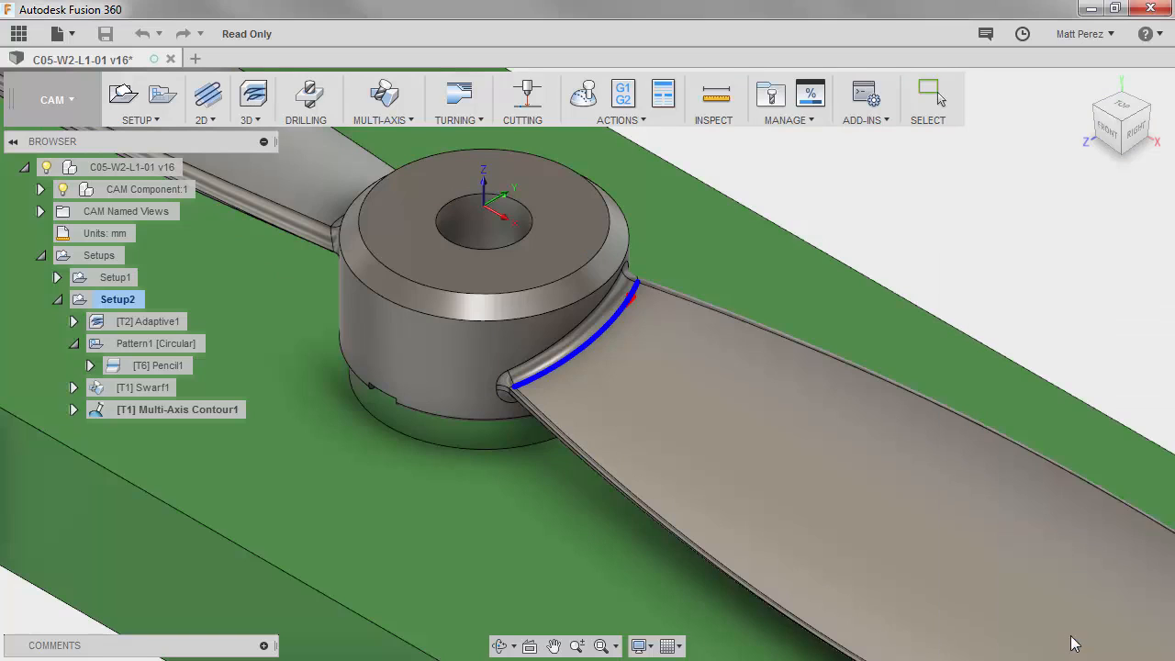
# Return to the overall propeller view and select Setup2 with all its operations.
pyautogui.click(178, 408)
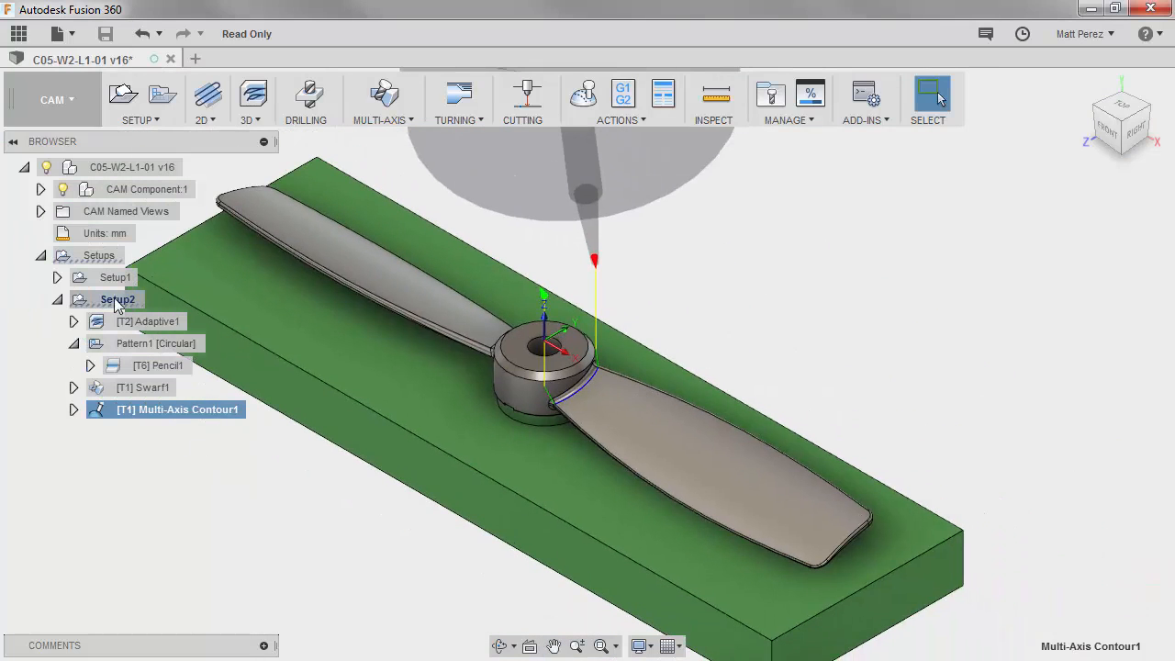
pyautogui.click(118, 299)
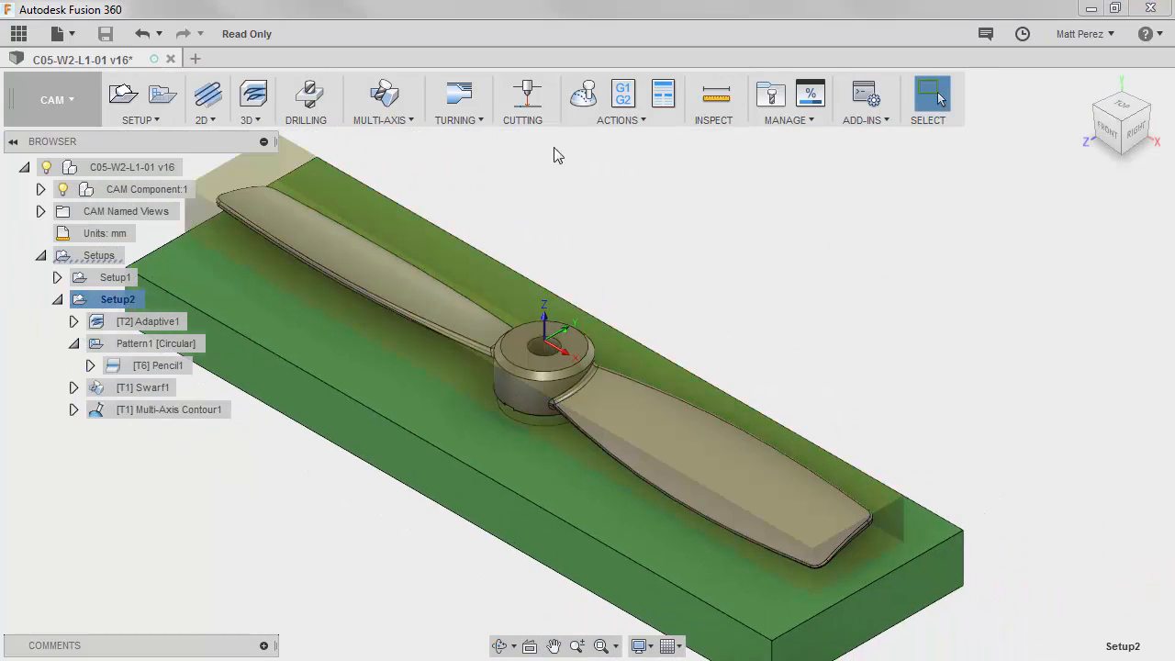
# Simulate Setup2, playing through Swarf1 and Multi-Axis Contour1 at the hub corner.
pyautogui.click(616, 99)
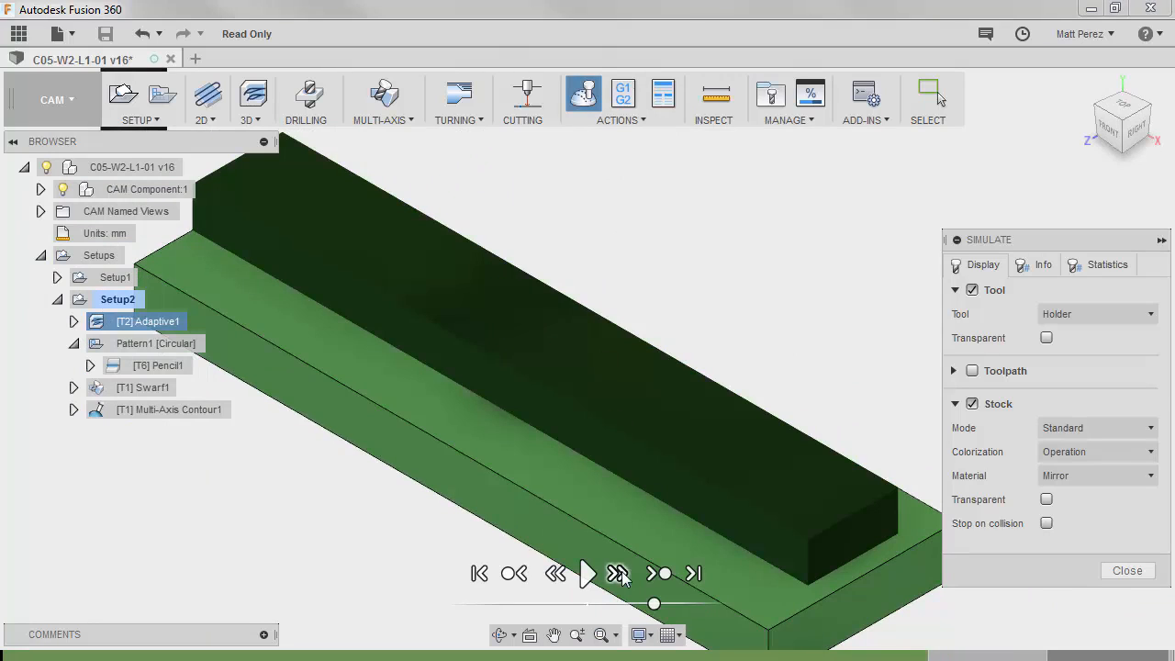
pyautogui.click(617, 573)
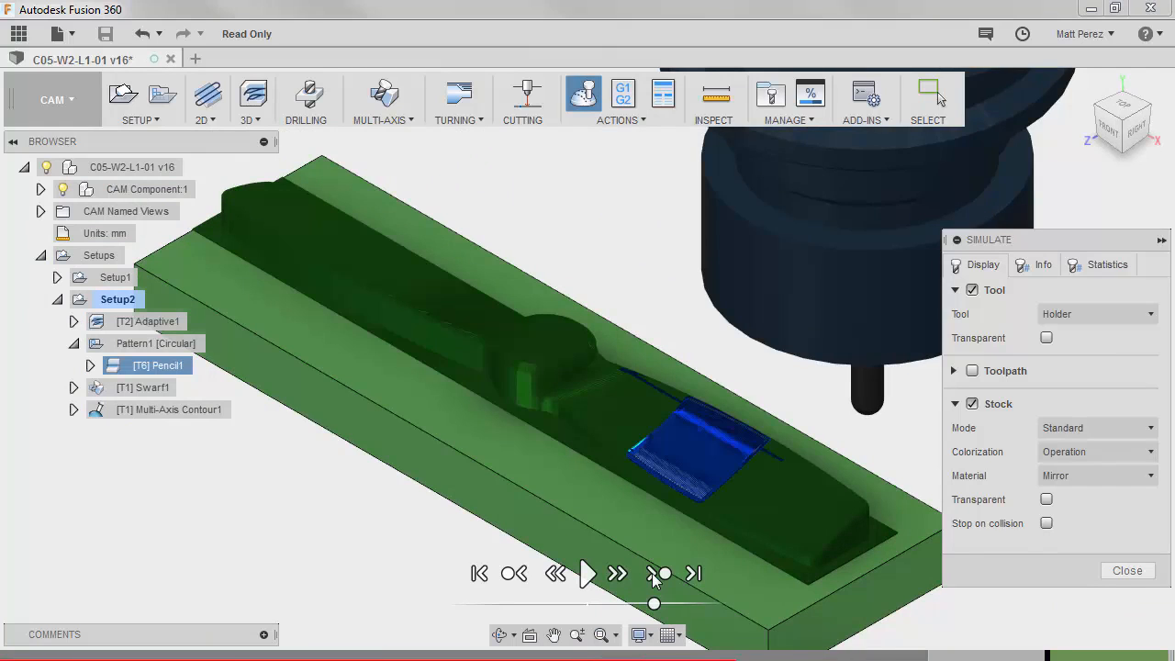
pyautogui.click(659, 572)
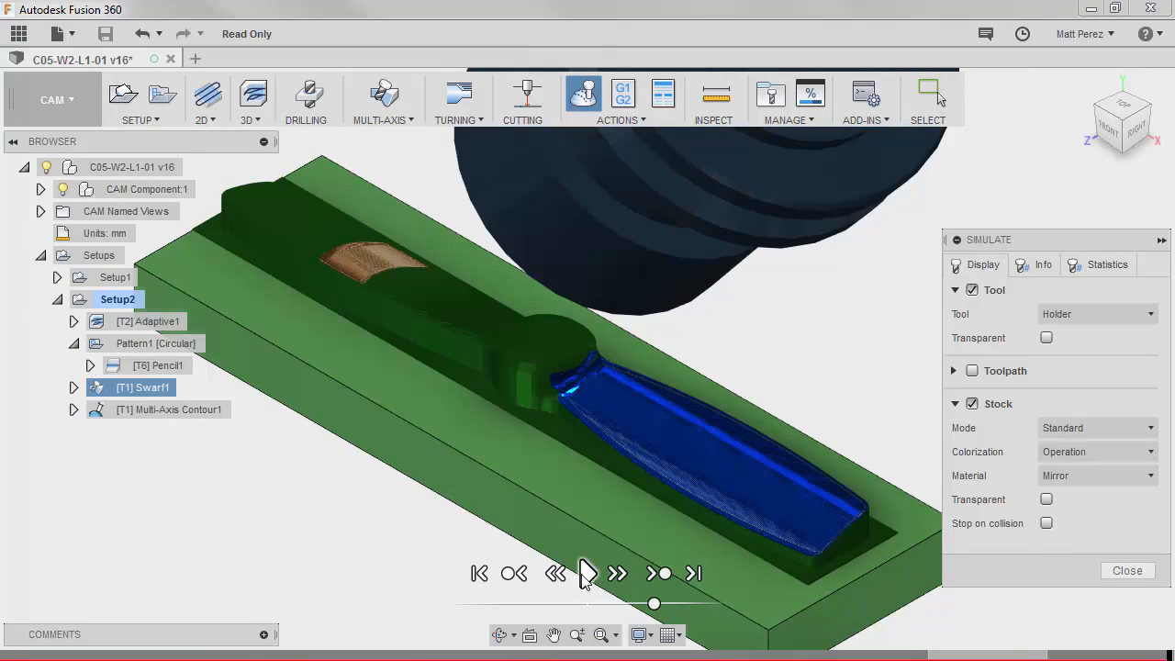
pyautogui.click(585, 573)
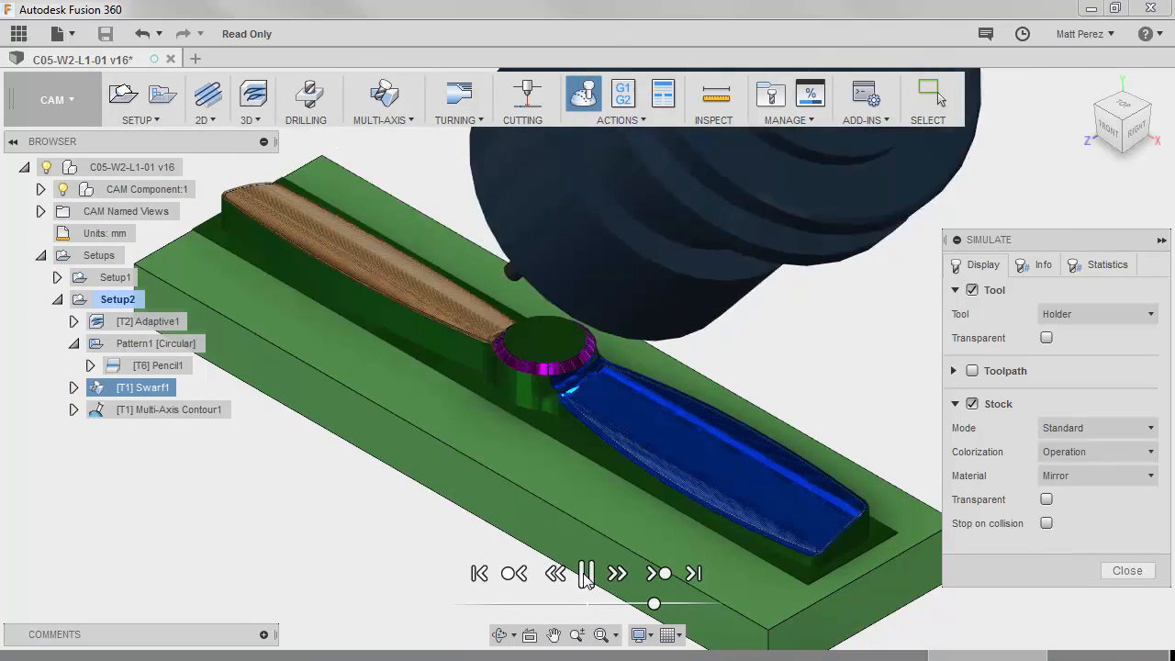
pyautogui.click(587, 573)
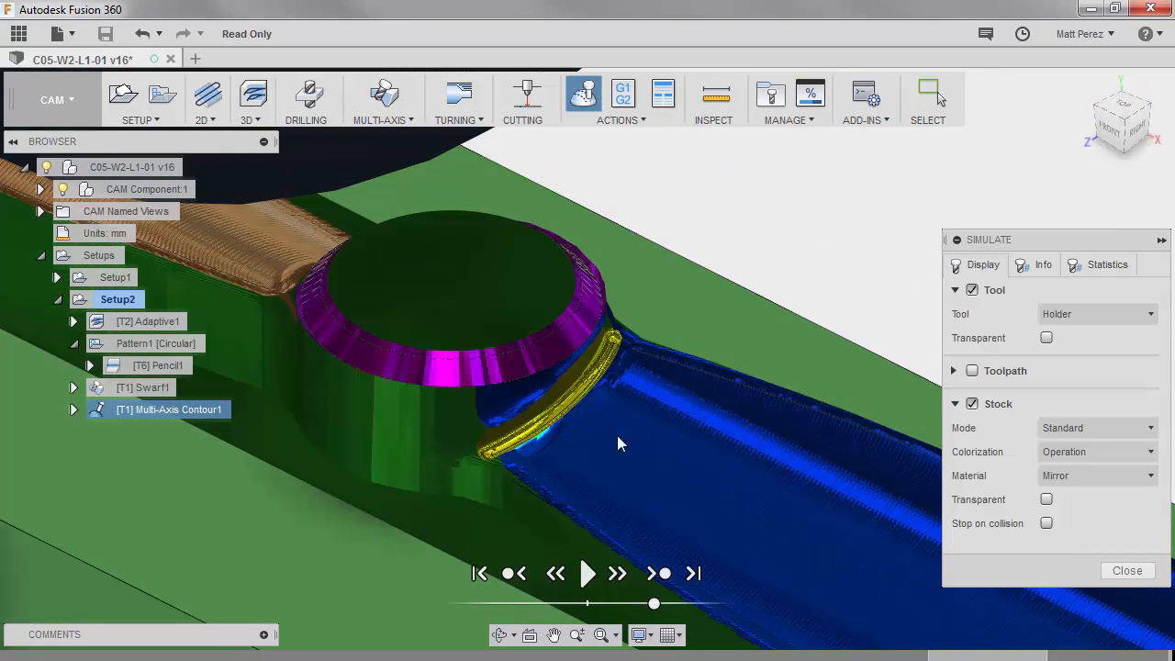
pyautogui.moveTo(547, 397)
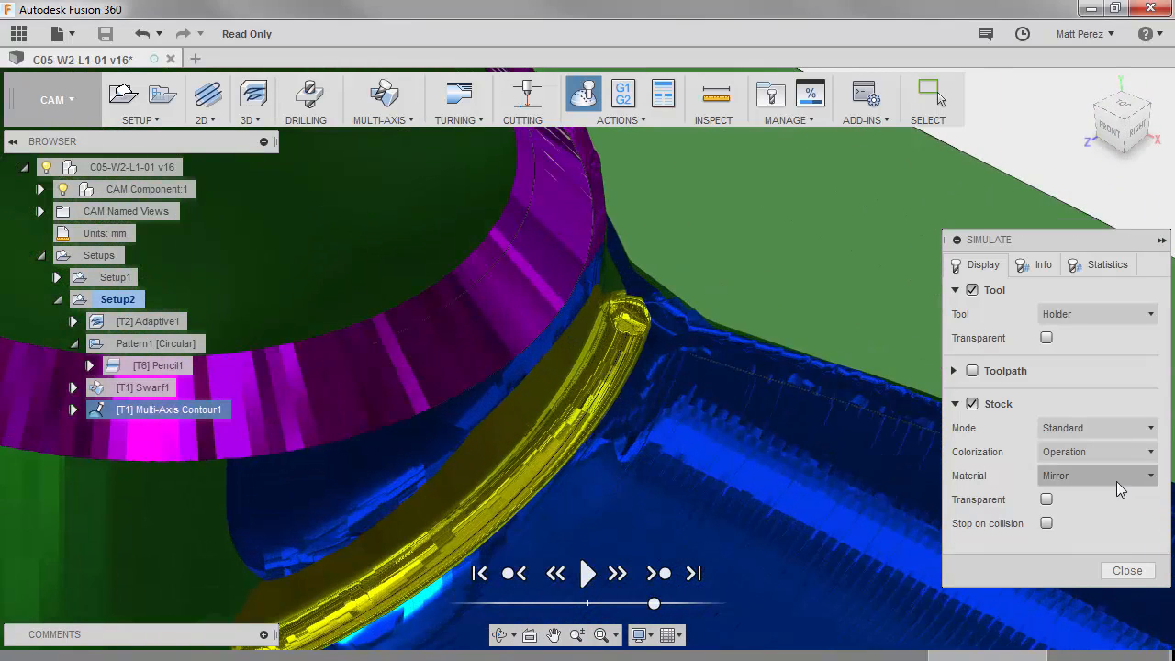
# Make the stock transparent to see the contour cut, then close the simulation.
pyautogui.click(1047, 499)
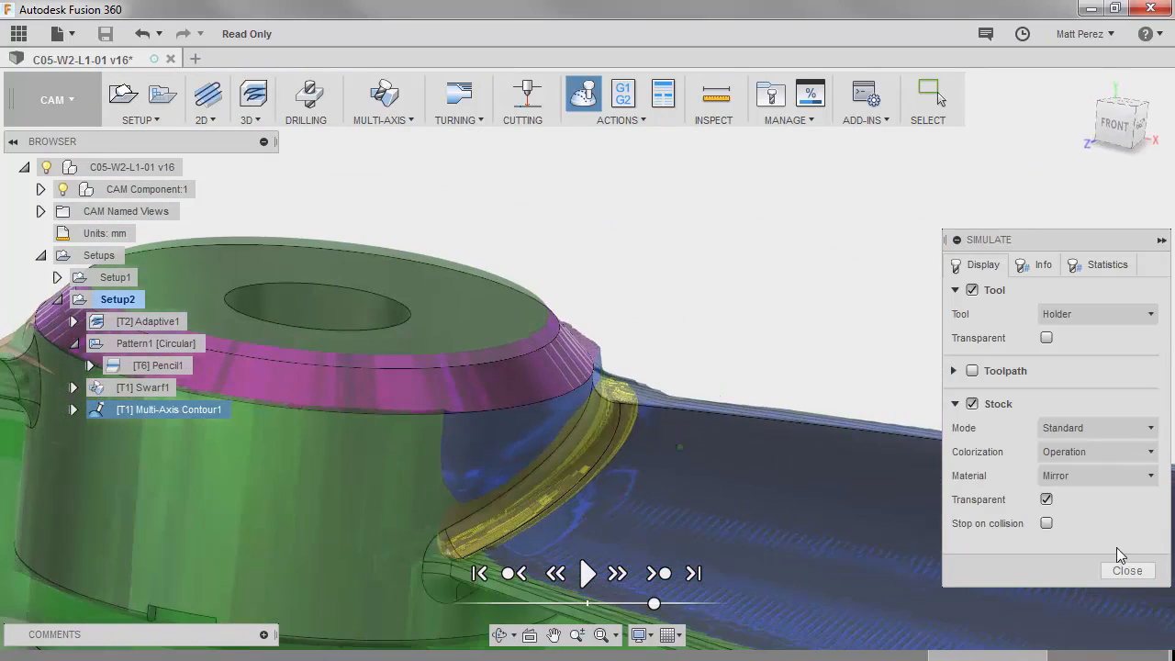
pyautogui.click(1128, 569)
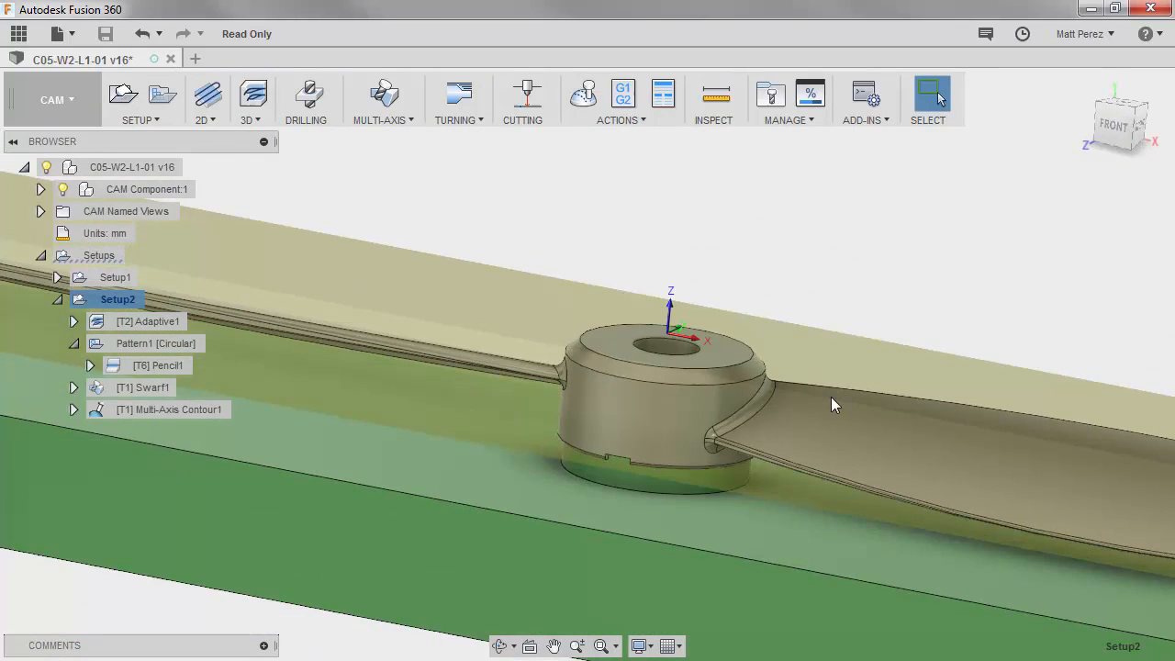
# Edit Multi-Axis Contour1 and review its Shaft and Holder mode options, leaving Trimmed.
pyautogui.rightClick(169, 407)
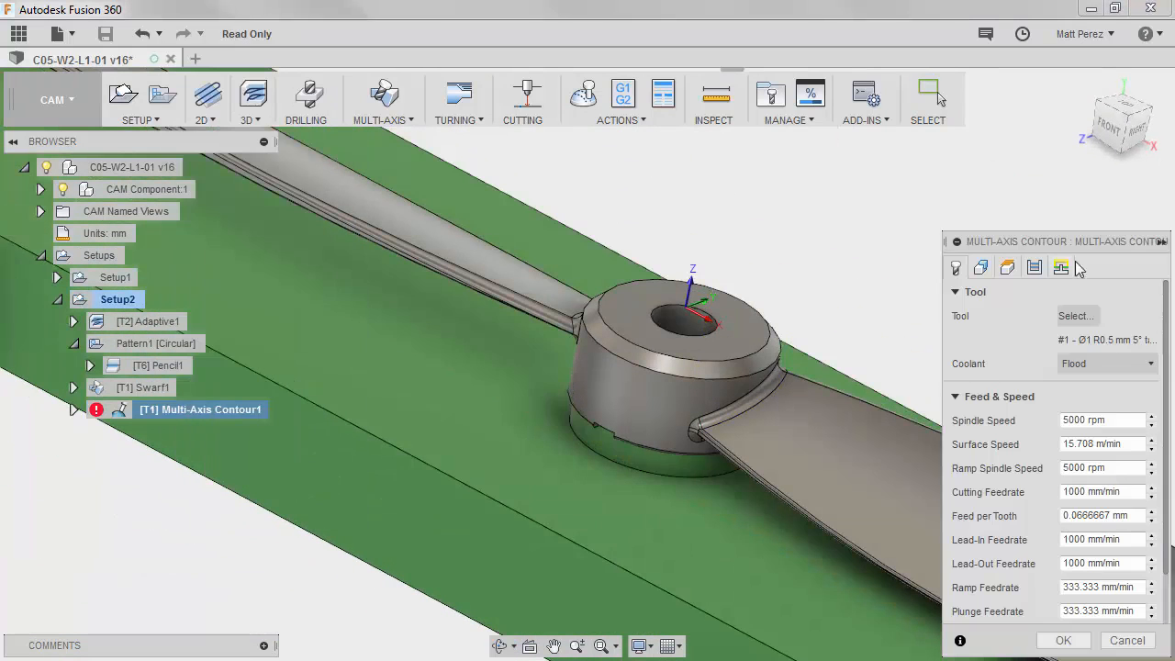
pyautogui.scroll(-3)
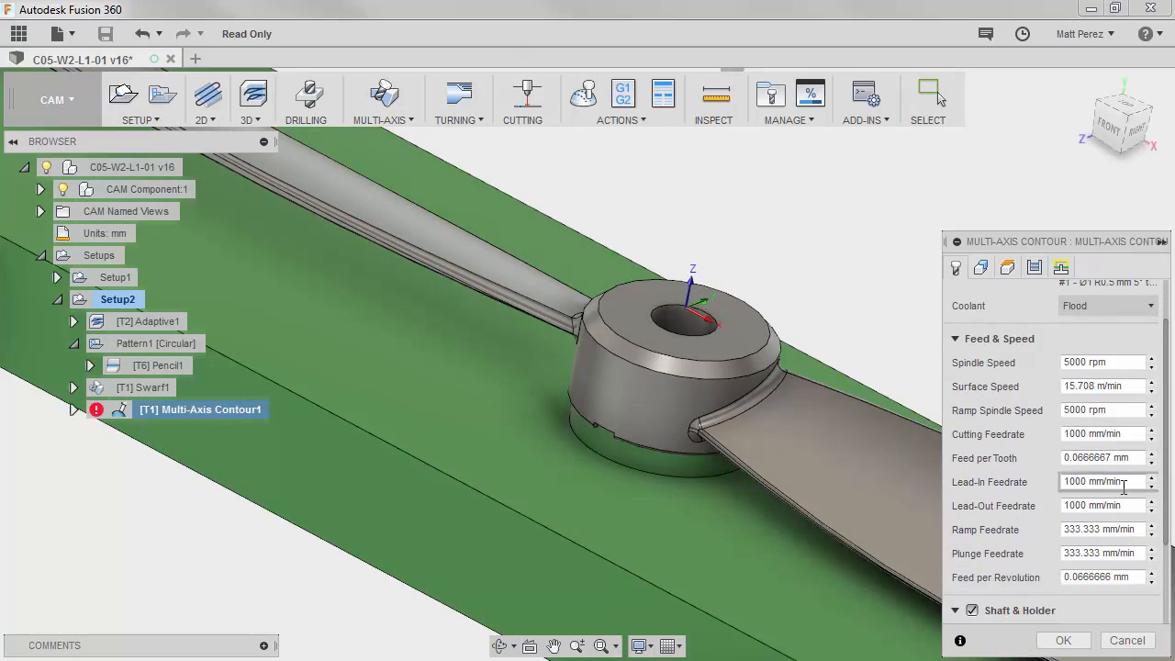
pyautogui.scroll(-3)
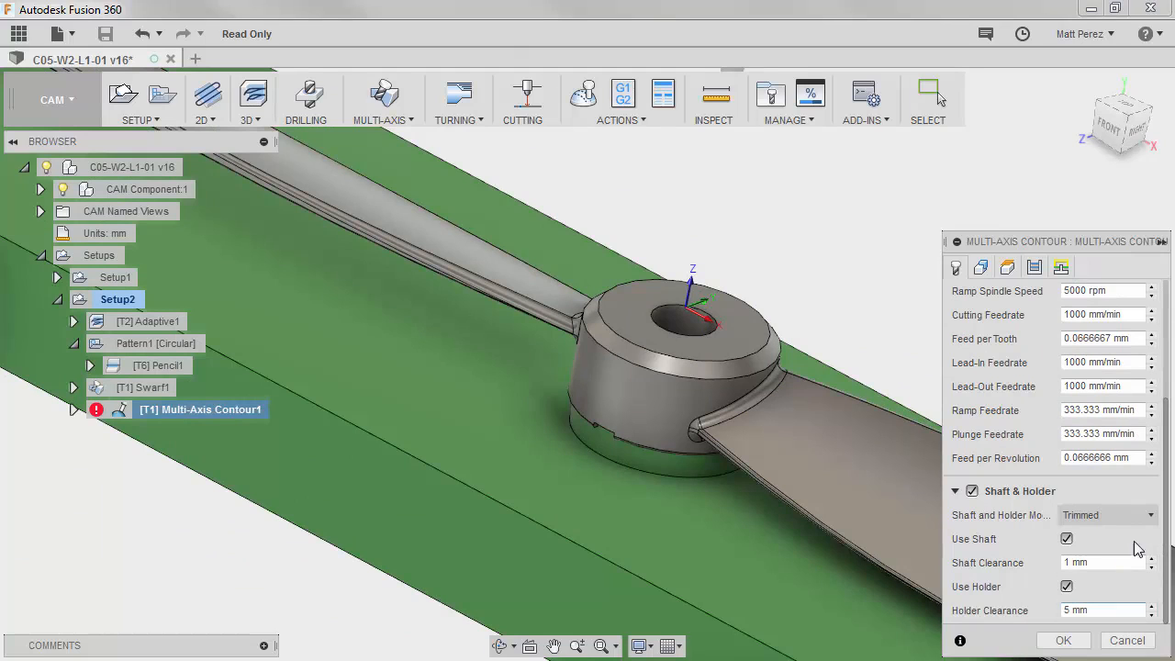
pyautogui.click(1105, 514)
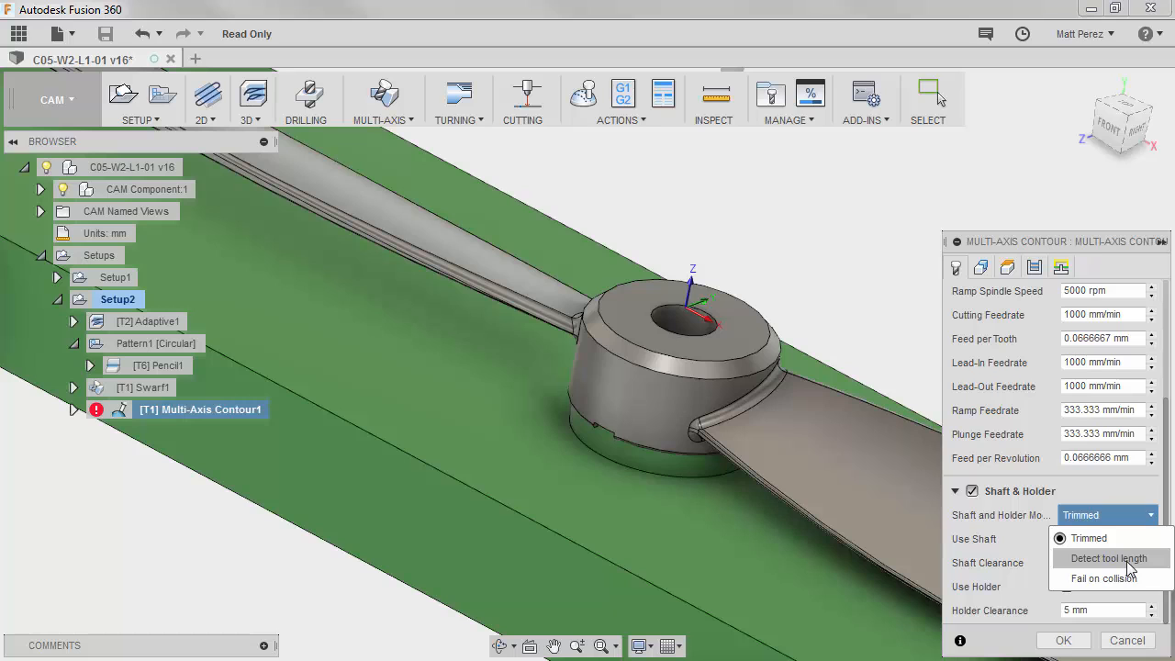
pyautogui.moveTo(1103, 578)
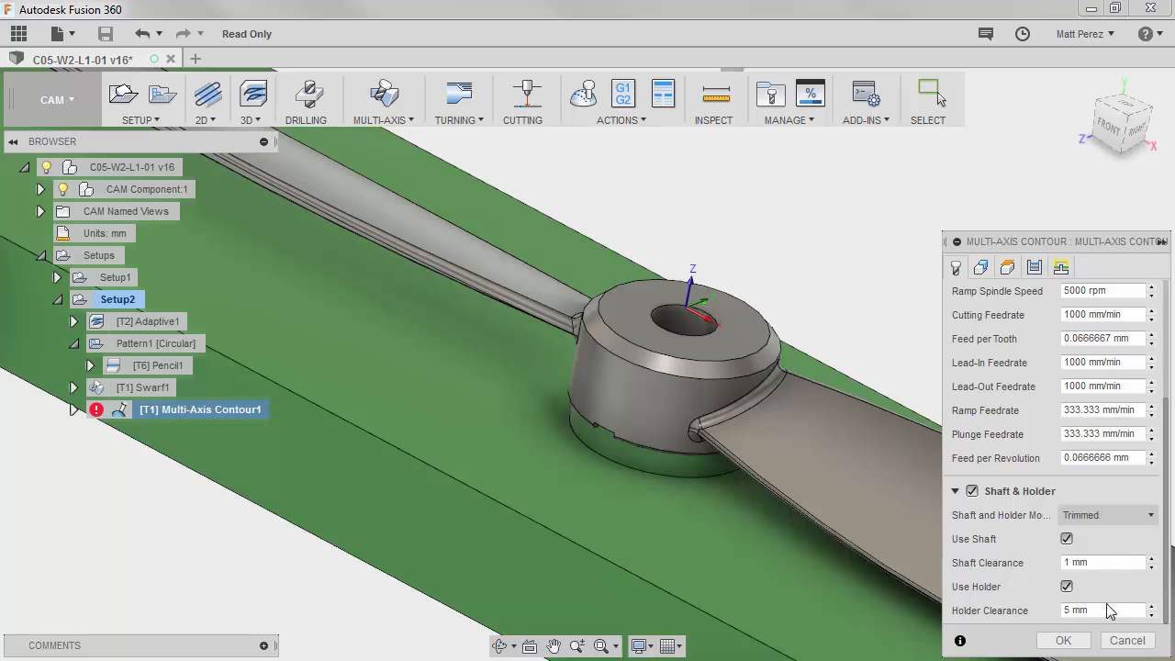
pyautogui.moveTo(1040, 292)
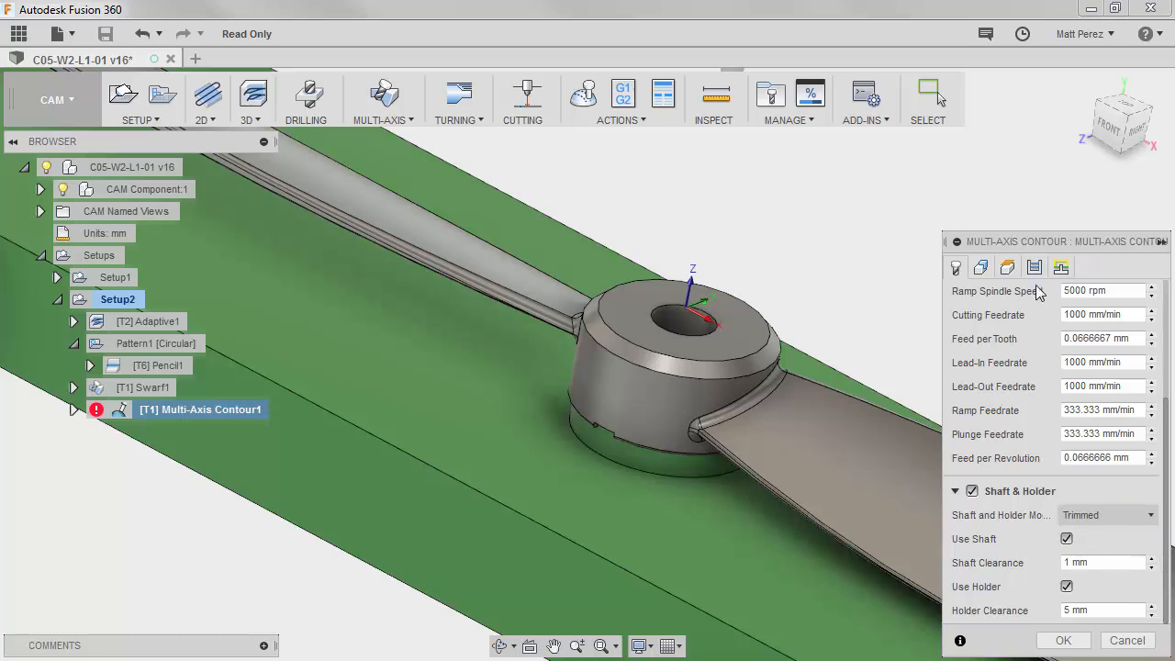
# Set Minimum Tilt to 75 deg, regenerate, and dismiss the empty-toolpath warning log.
pyautogui.scroll(-3)
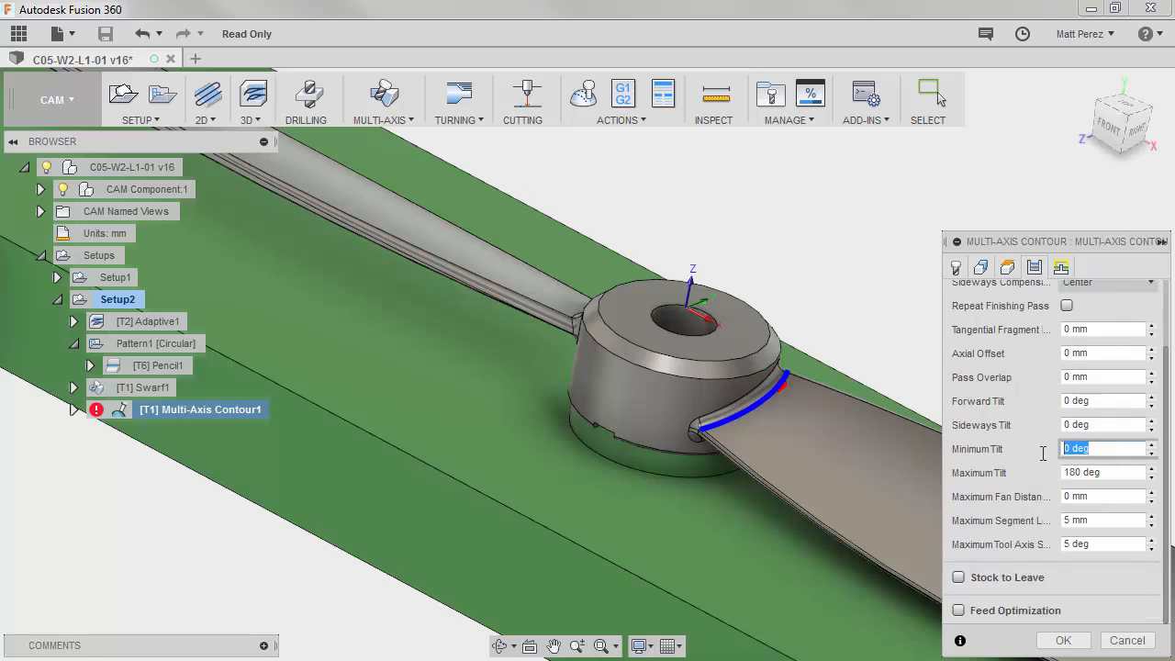
pyautogui.write('75')
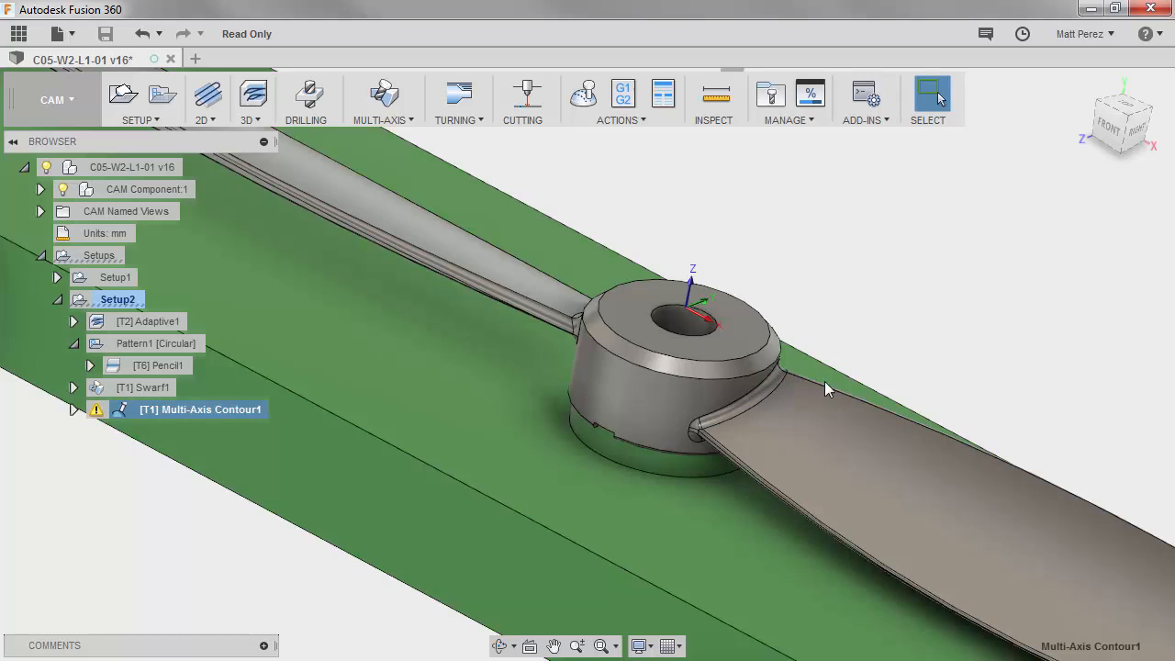
pyautogui.moveTo(713, 400)
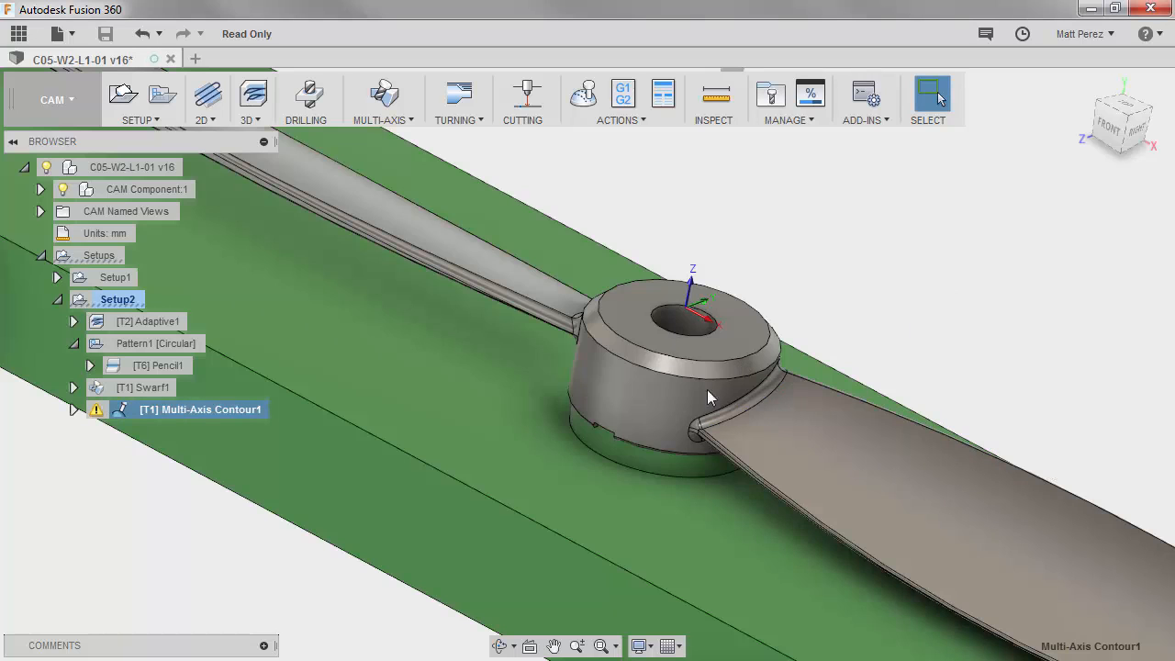
pyautogui.click(97, 410)
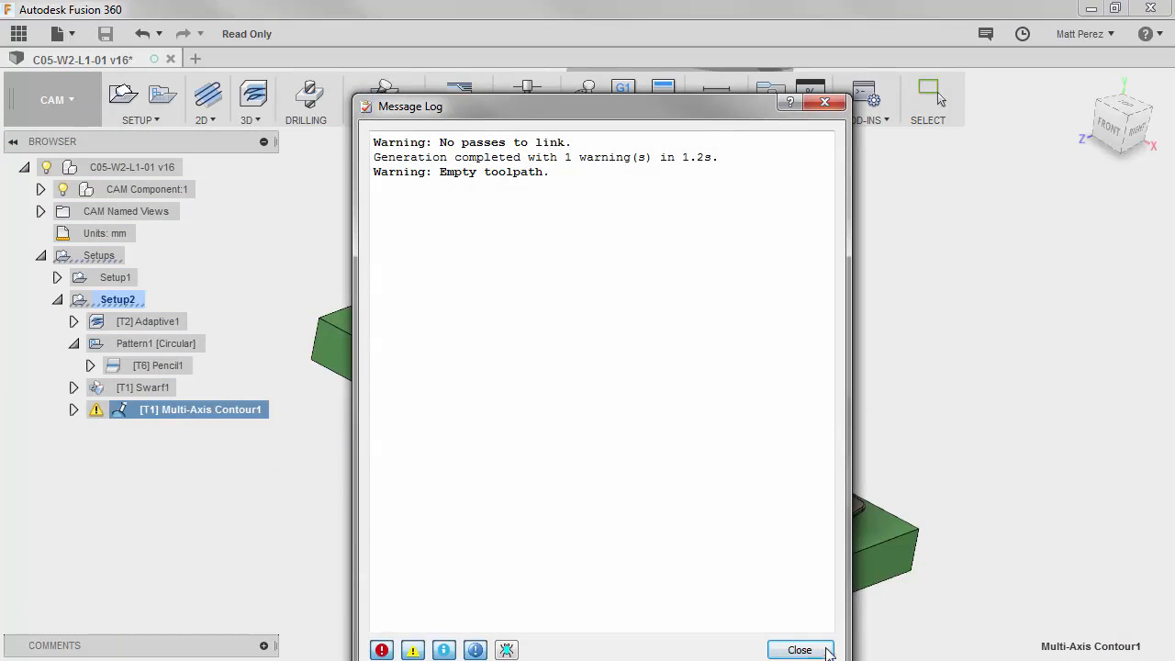
pyautogui.click(798, 650)
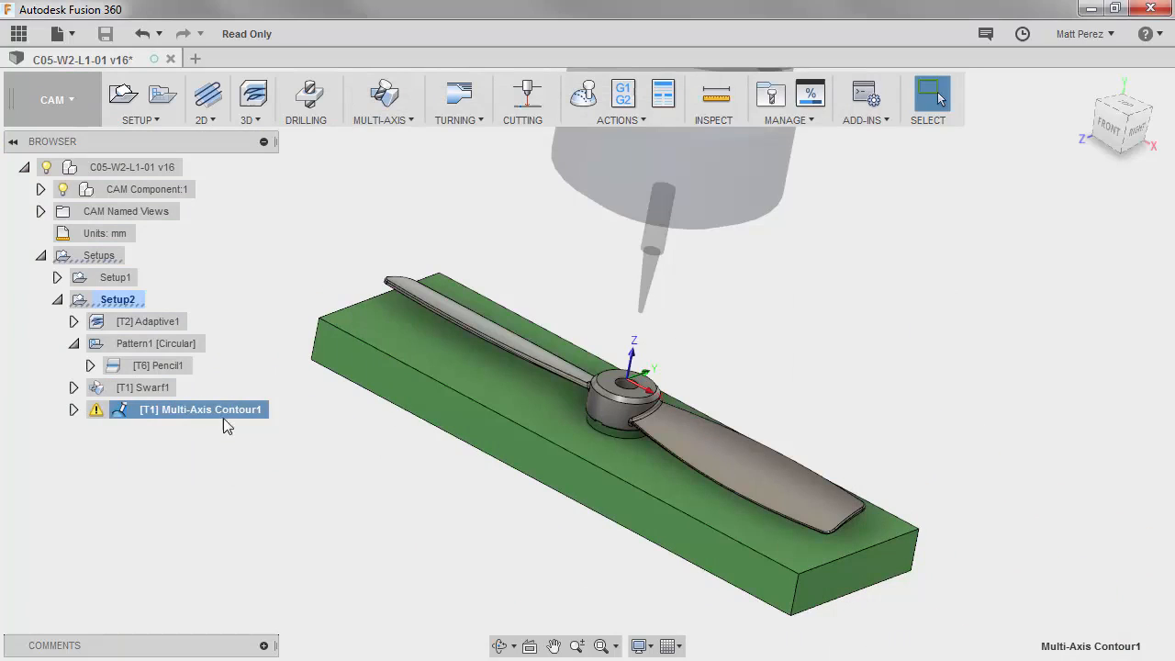
# Reopen Multi-Axis Contour1 and scroll down to its Shaft & Holder section.
pyautogui.doubleClick(200, 410)
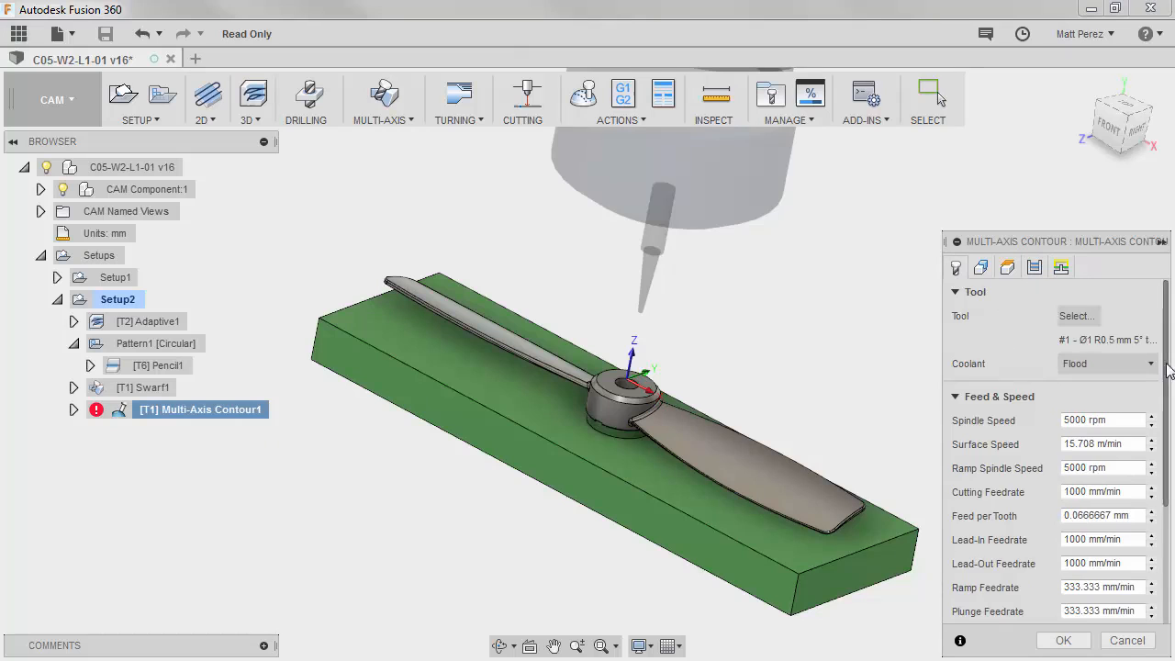
pyautogui.scroll(-3)
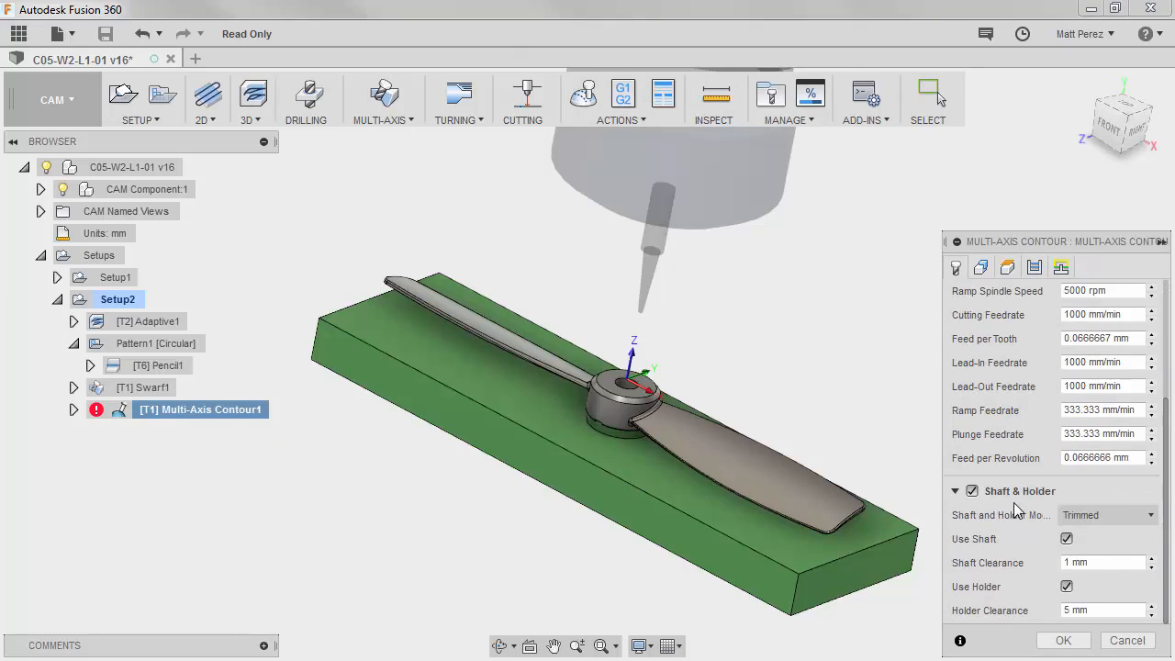
pyautogui.moveTo(984, 507)
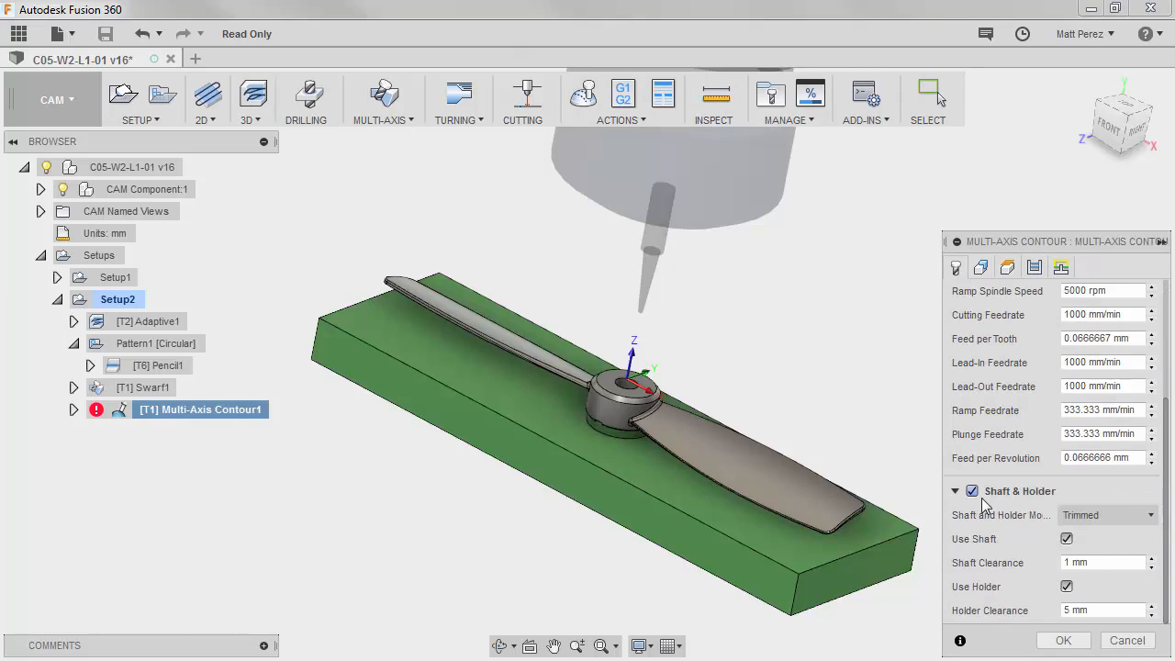